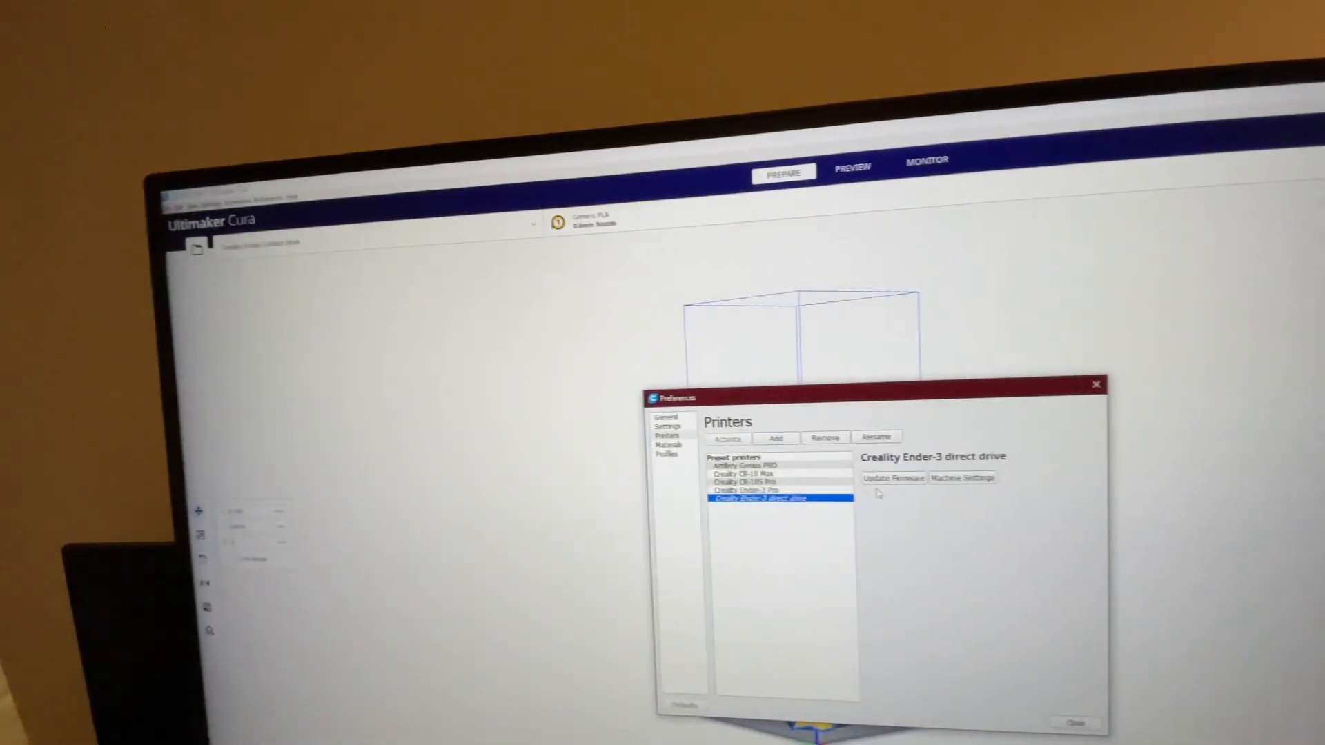
- Set the Ender-3 direct drive Z (Height) to 600 mm in Machine Settings and close
left_click(962, 478)
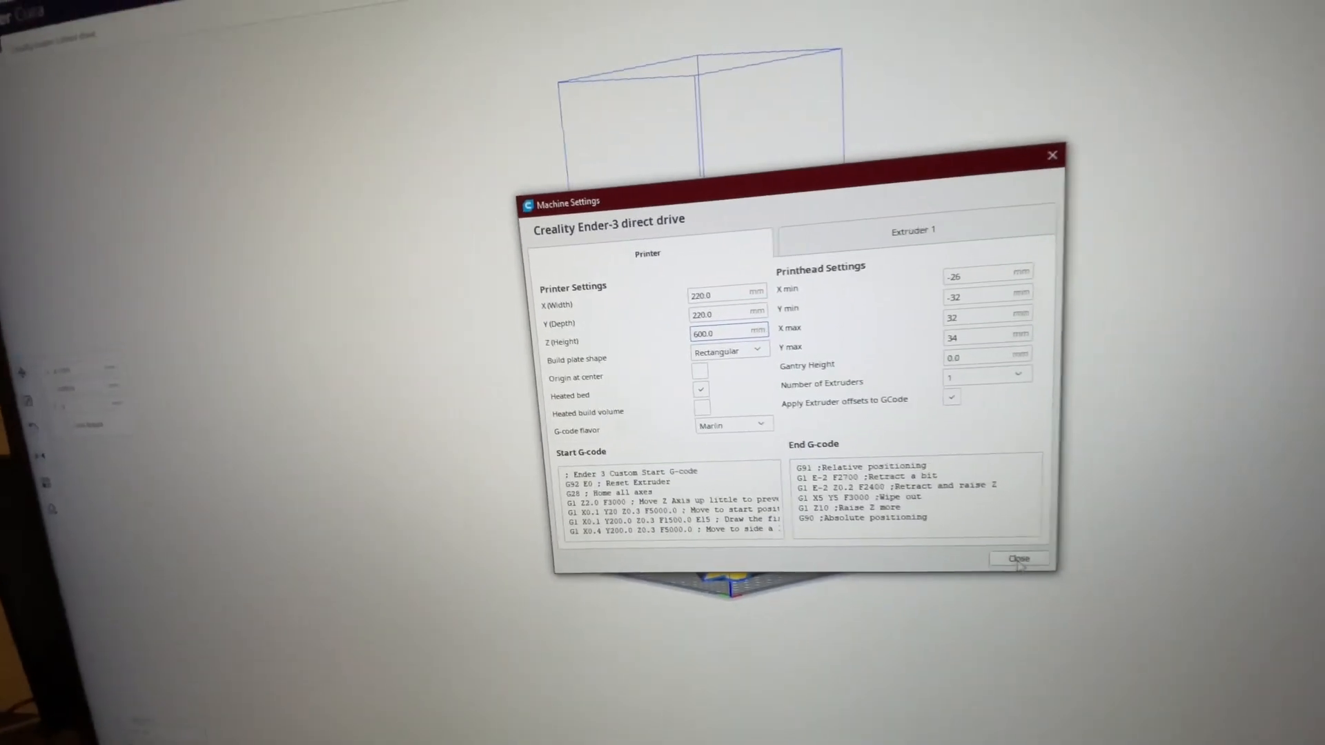
left_click(1018, 559)
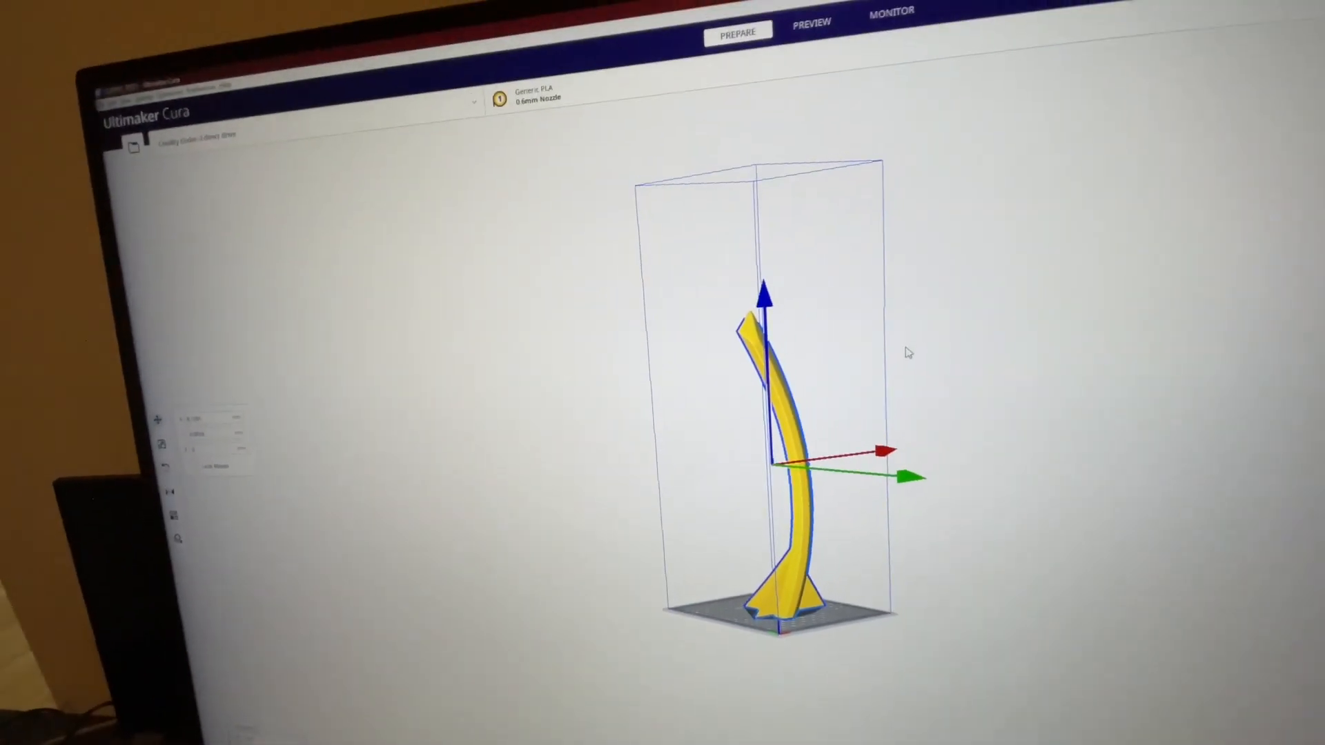